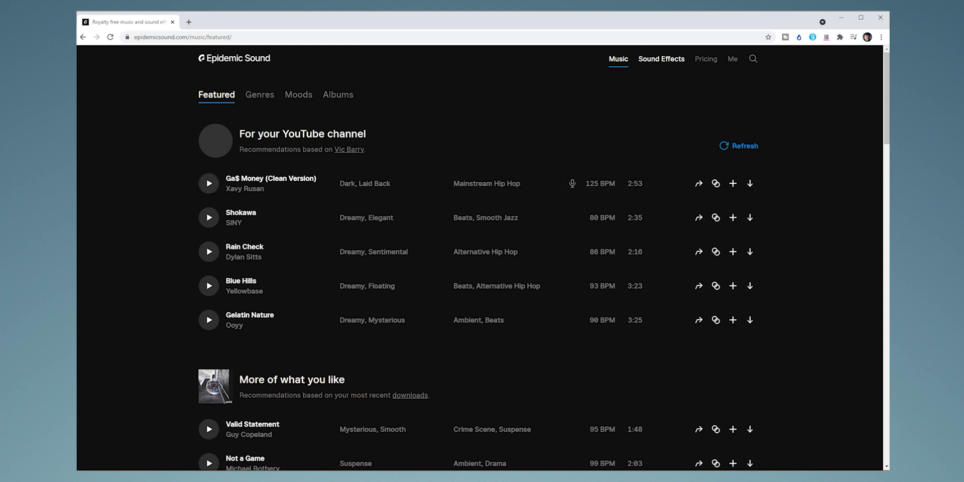
Search 'mouse click' sound effects, preview results, and download Apple Mouse Click 1
click(661, 59)
text(mo)
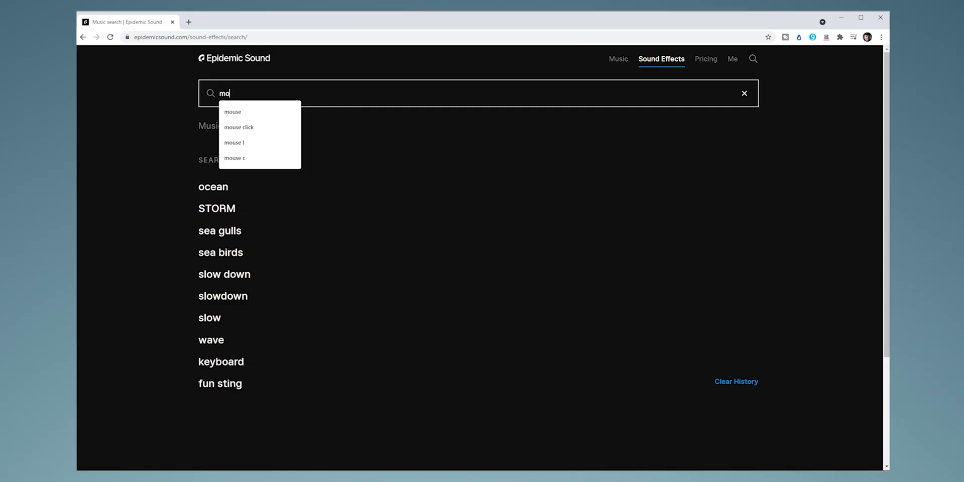
click(239, 126)
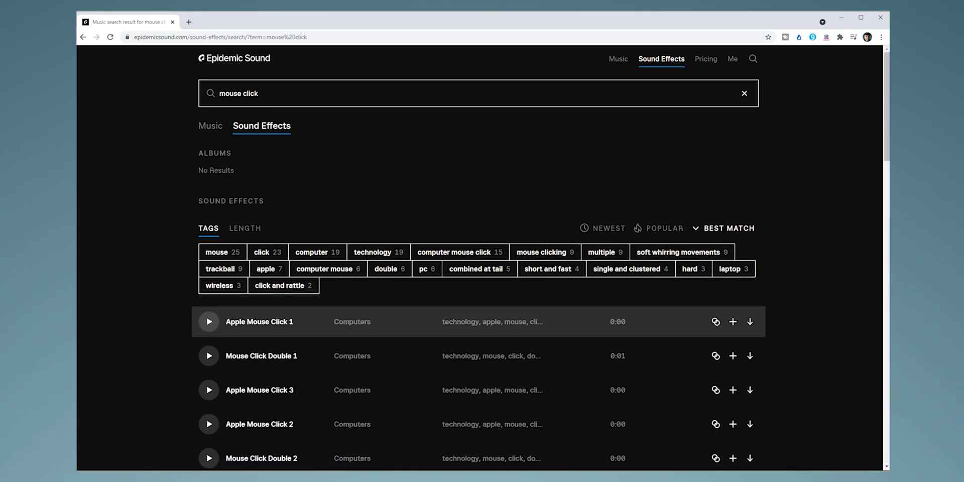
click(209, 321)
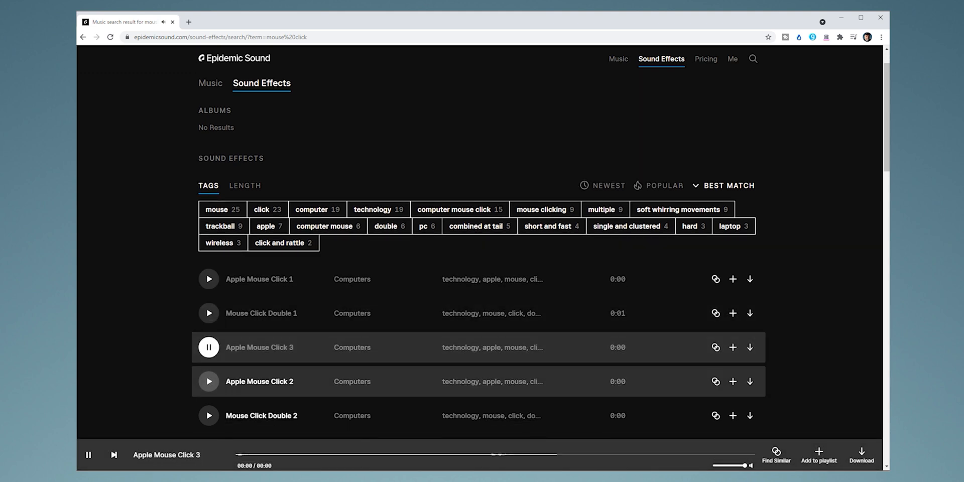
scroll(down, 3)
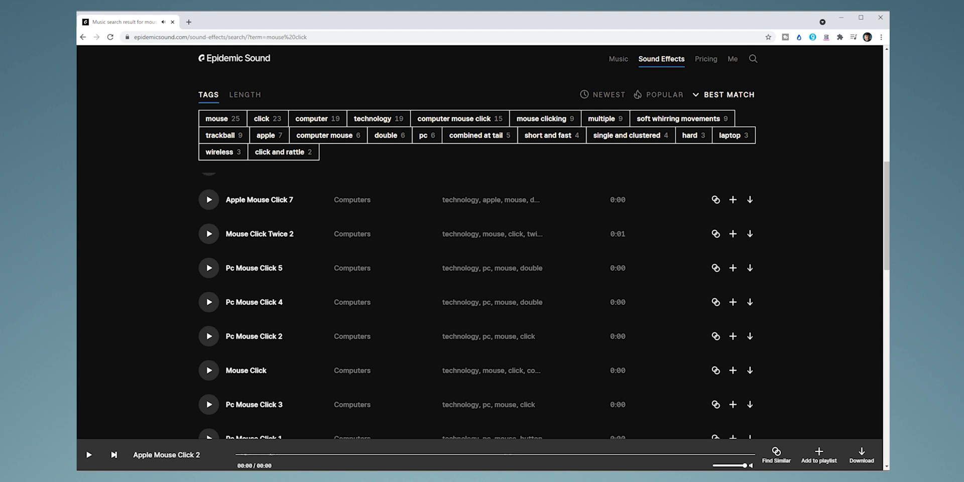
click(753, 58)
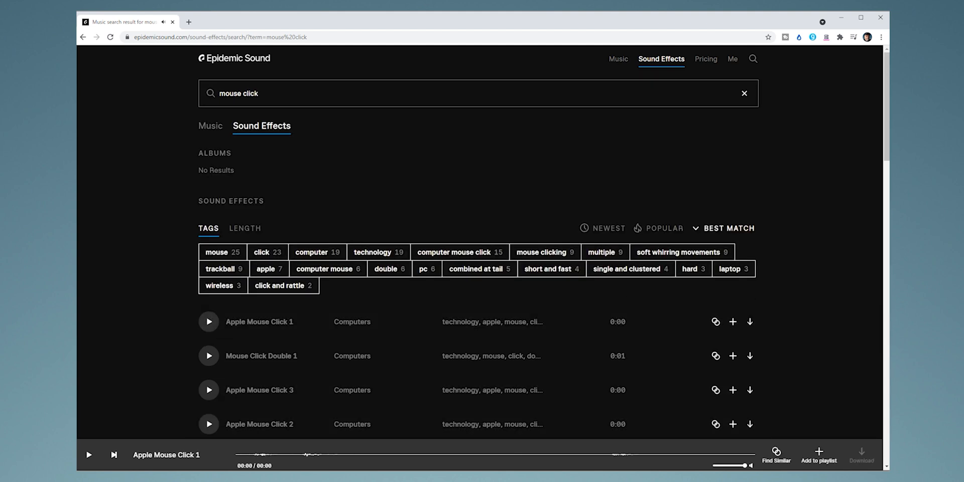
click(749, 390)
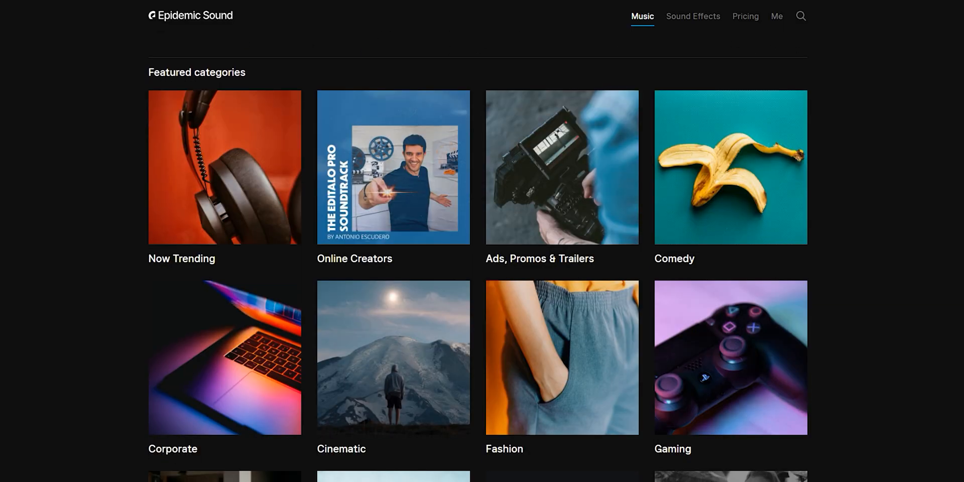
Browse Whoosh sound effects filtered by the accent tag, then move to music albums
click(693, 16)
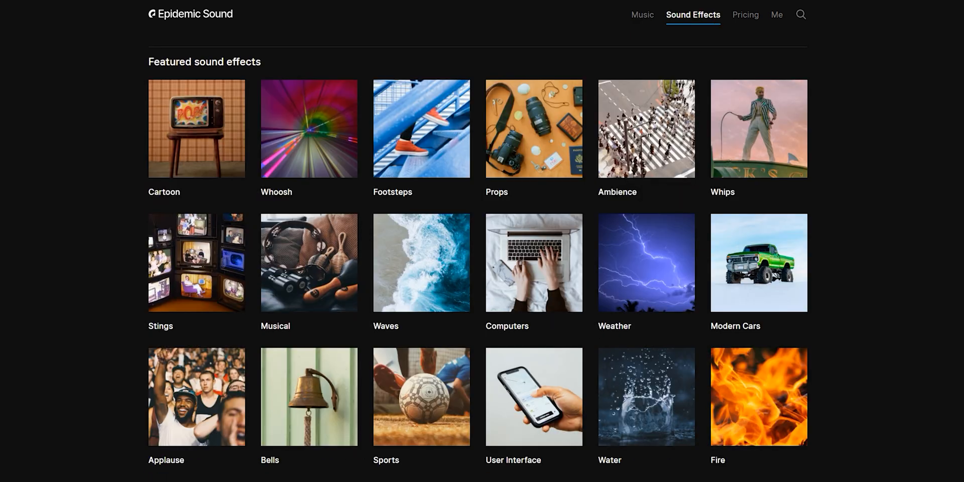
click(309, 128)
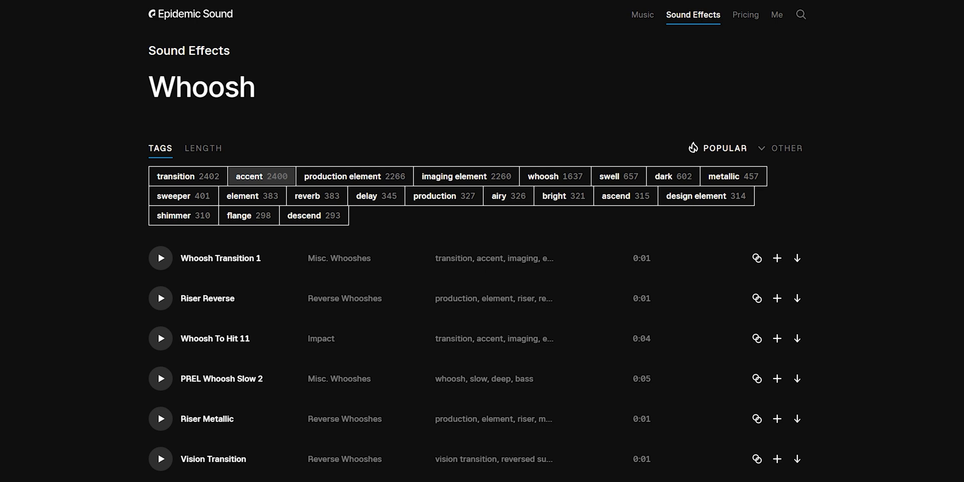
click(262, 176)
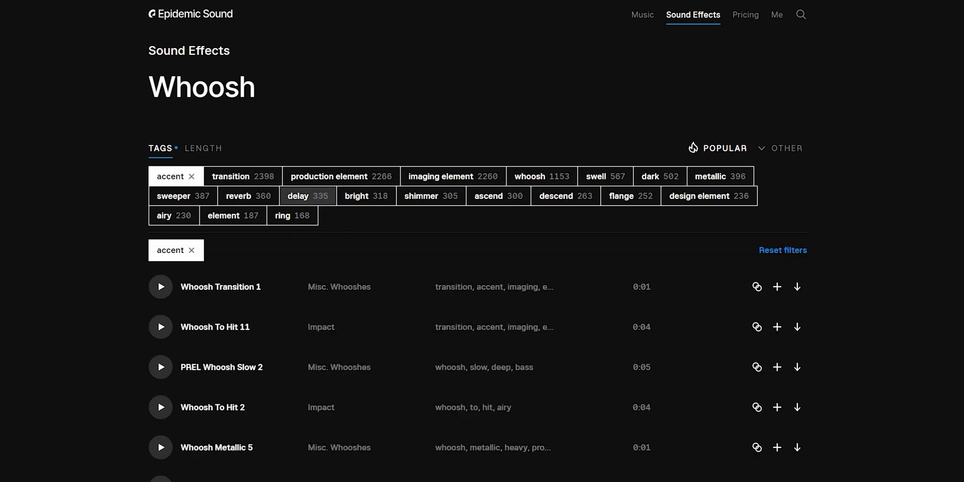
click(642, 14)
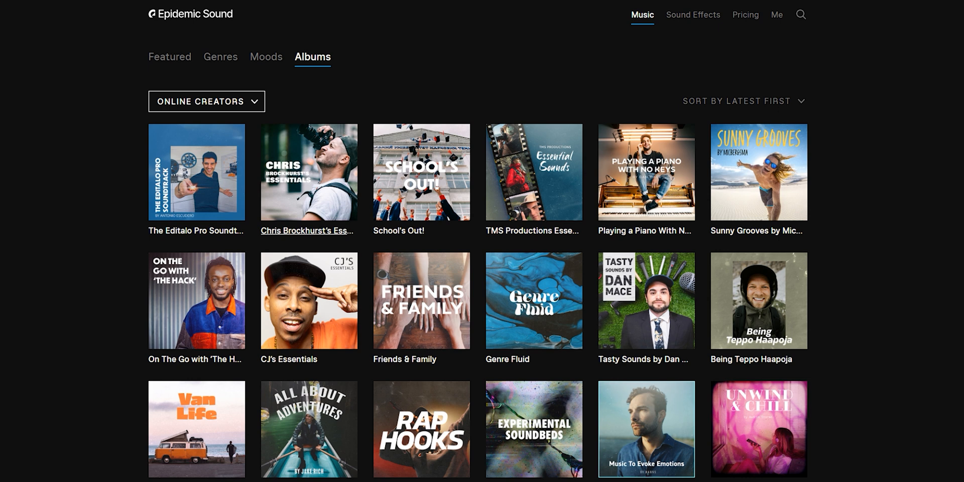
Open the Chris Brockhurst's Essentials album from the Albums grid
click(309, 172)
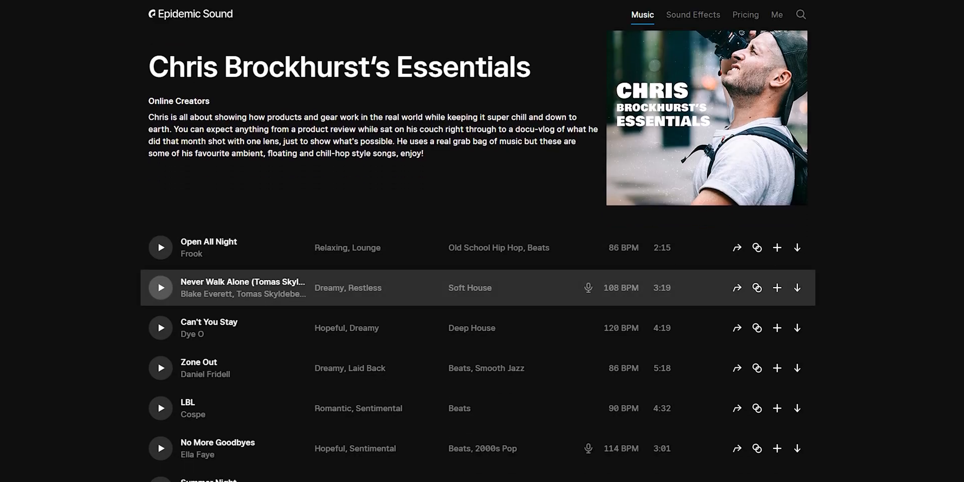
click(161, 288)
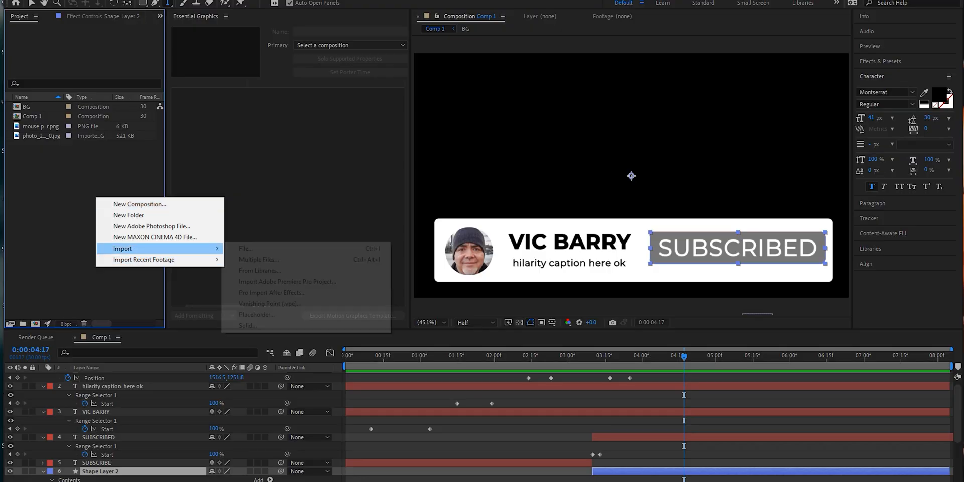
Import the Apple Mouse Click 1 MP3 into Comp 1 and slide it to about 3:10
click(245, 248)
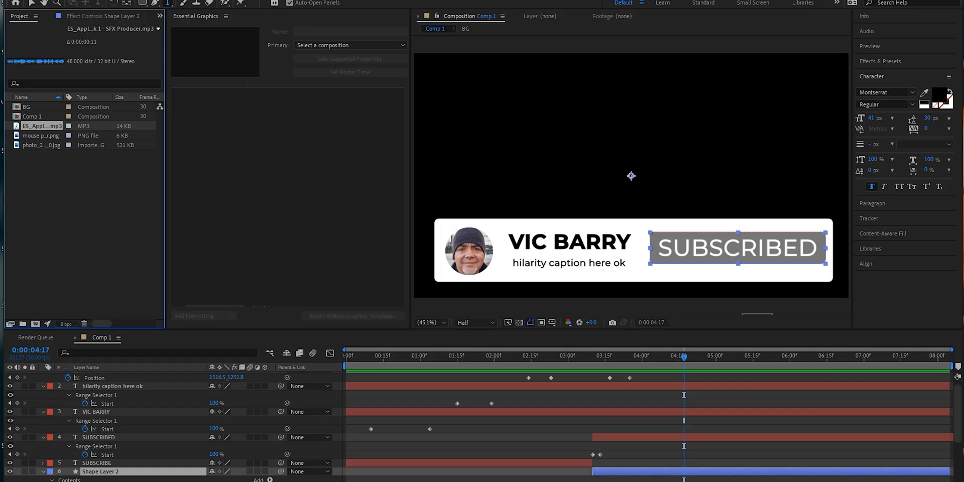
click(567, 356)
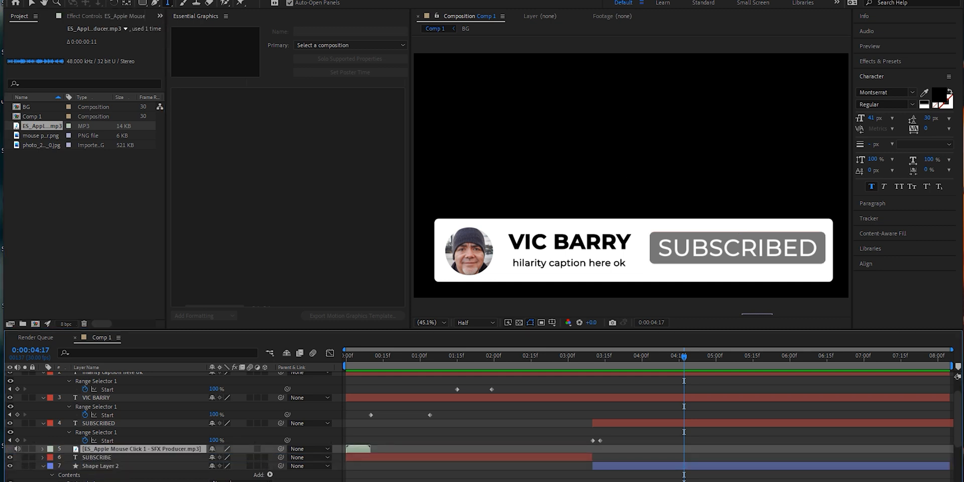
click(344, 356)
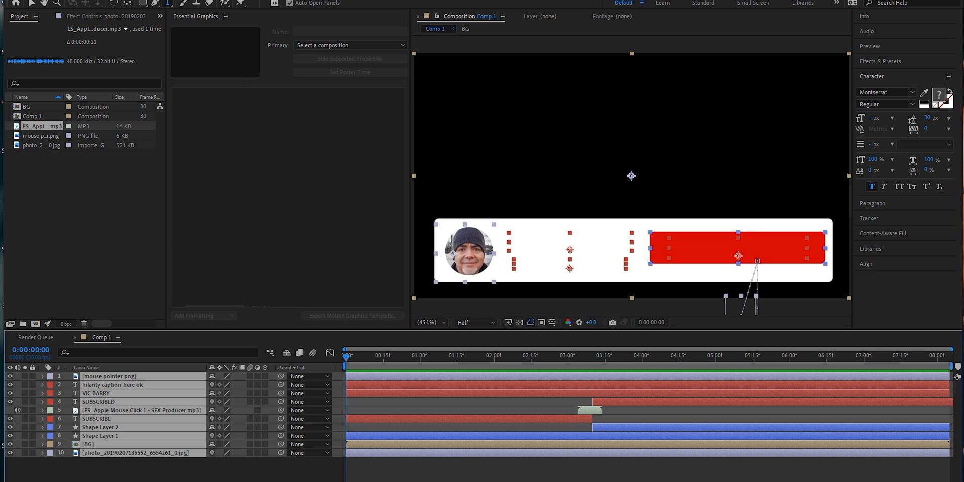
Pre-compose all Comp 1 layers into 'Main Lower Third' with all attributes moved
right_click(107, 376)
text(Main Lower Third)
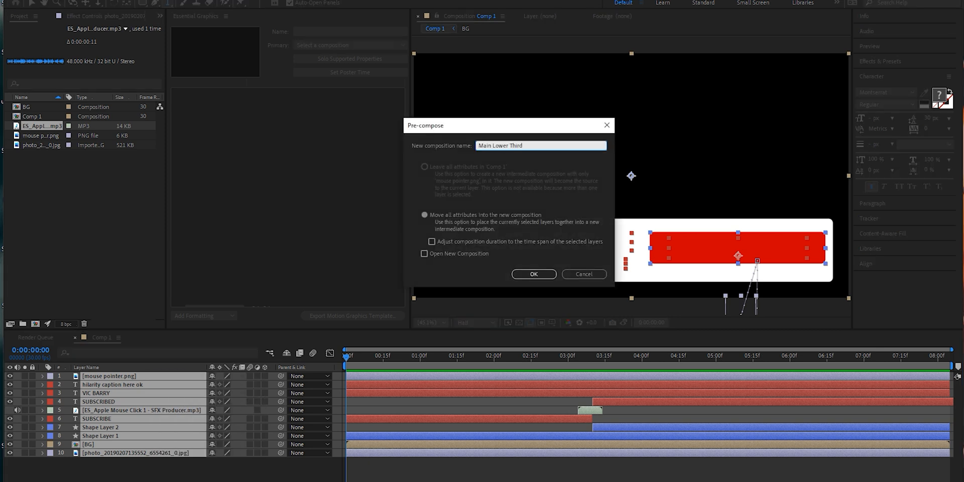
click(533, 274)
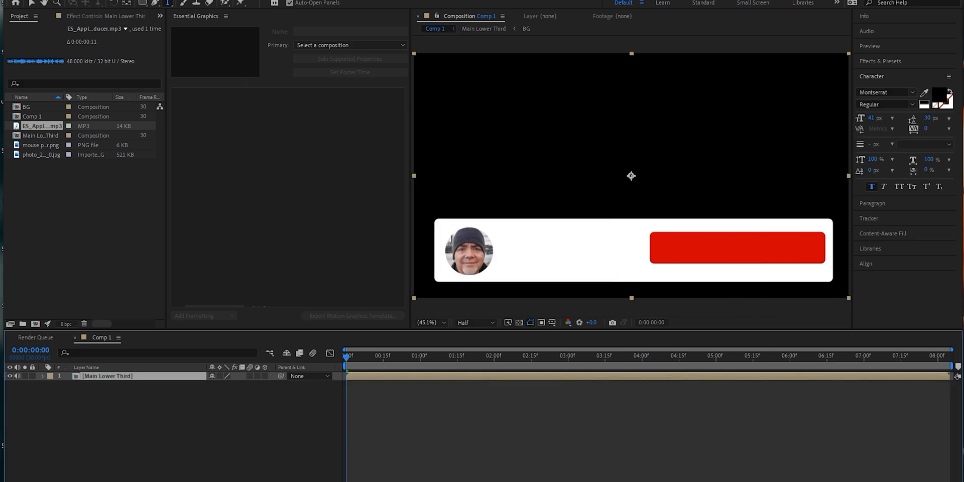
click(695, 356)
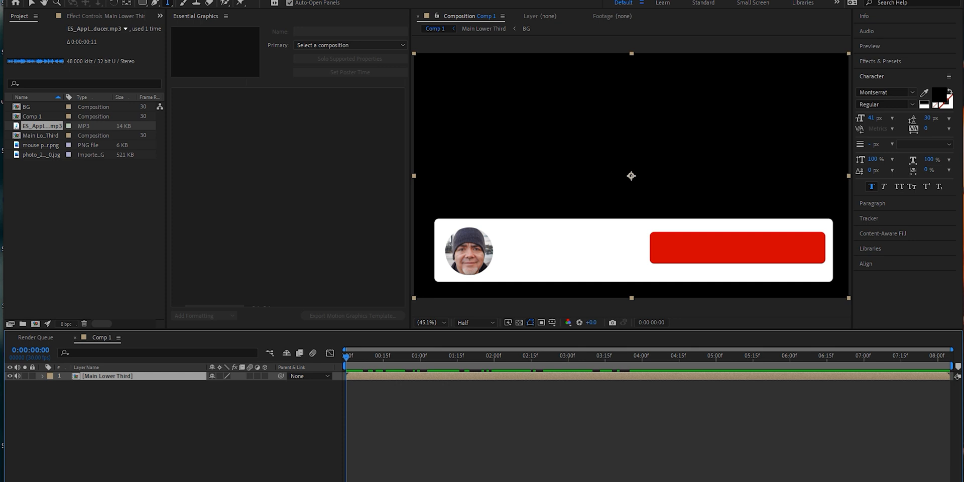
click(41, 376)
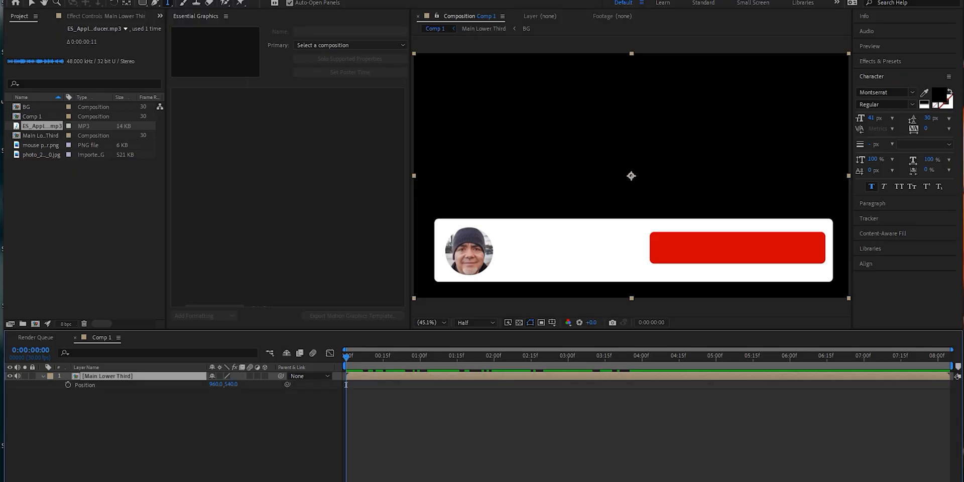
Keyframe Main Lower Third position from 960,1011 at 0:00 to 960,540 at 0:01
click(65, 386)
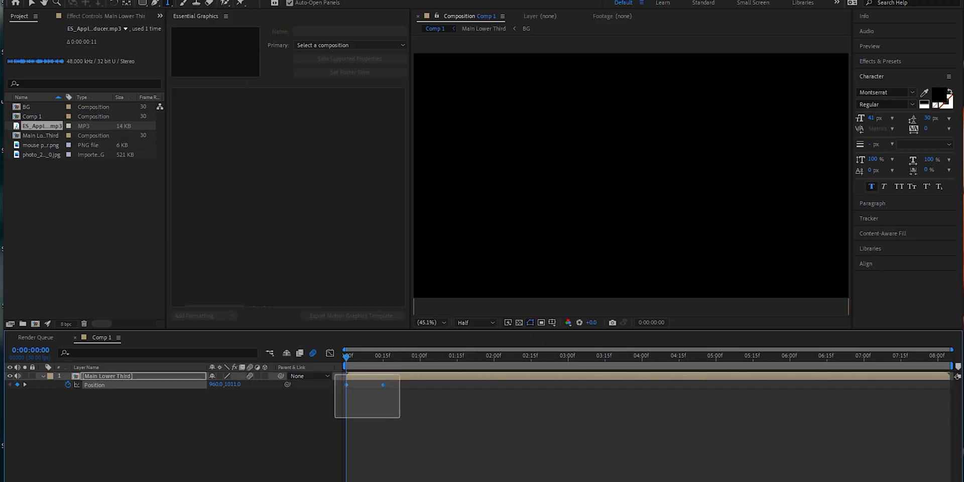
right_click(382, 385)
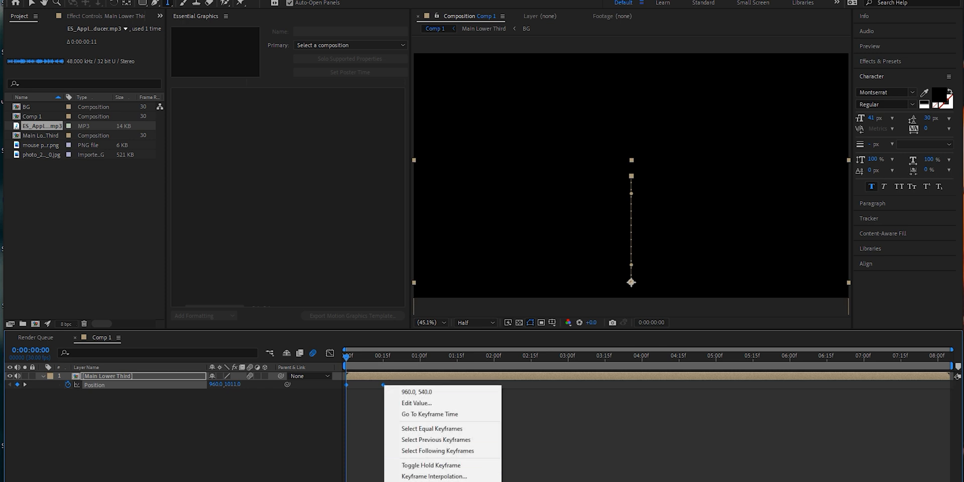